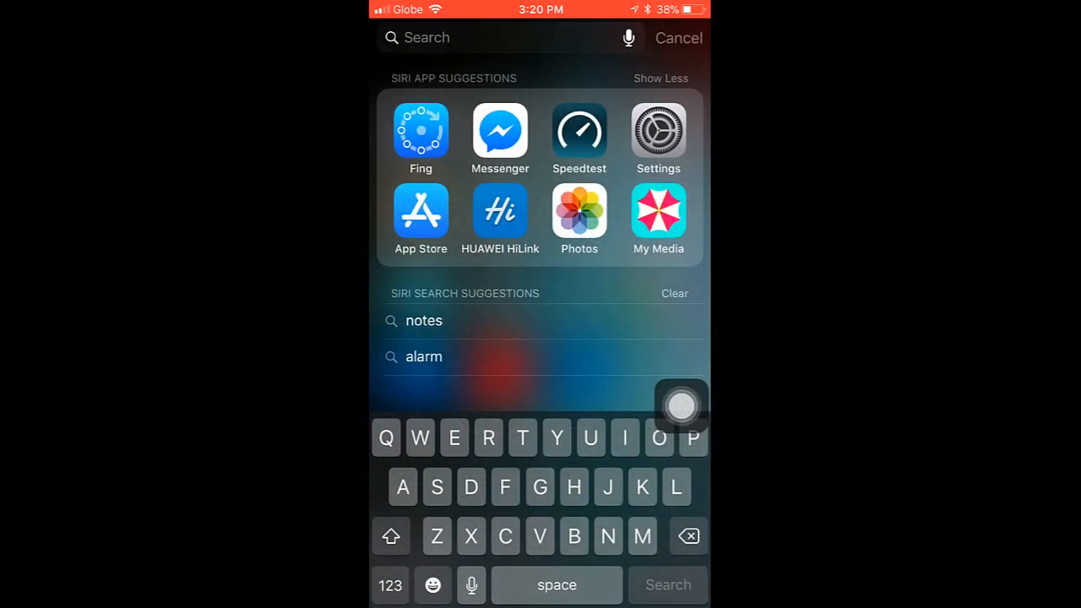
- Search the App Store for 'huawei hilink' via Spotlight and the 'huawei' suggestion
{"action": "type", "text": "app"}
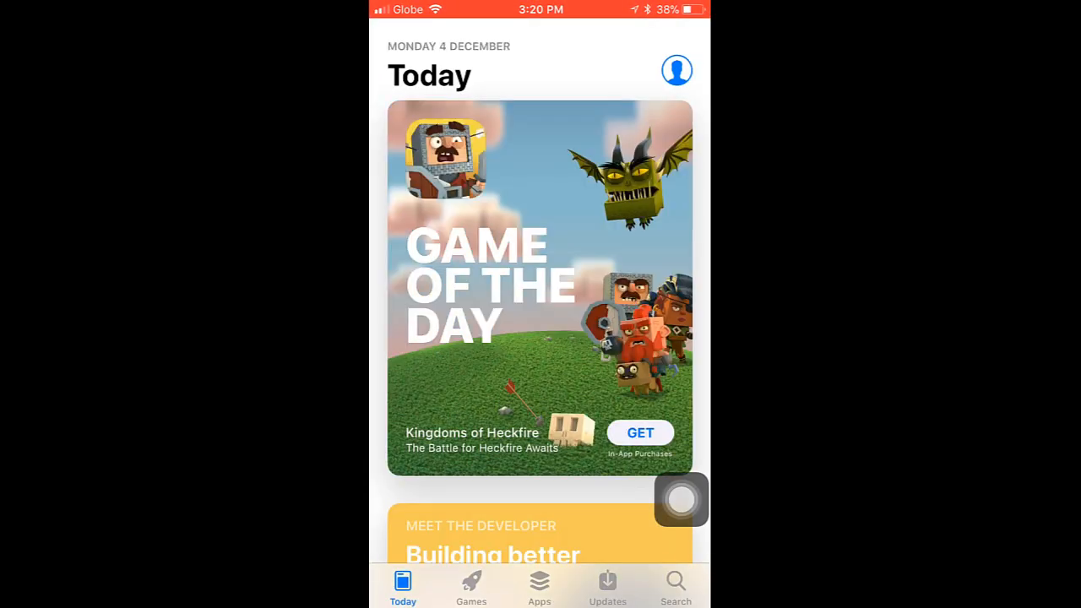
{"action": "type", "text": "huawei"}
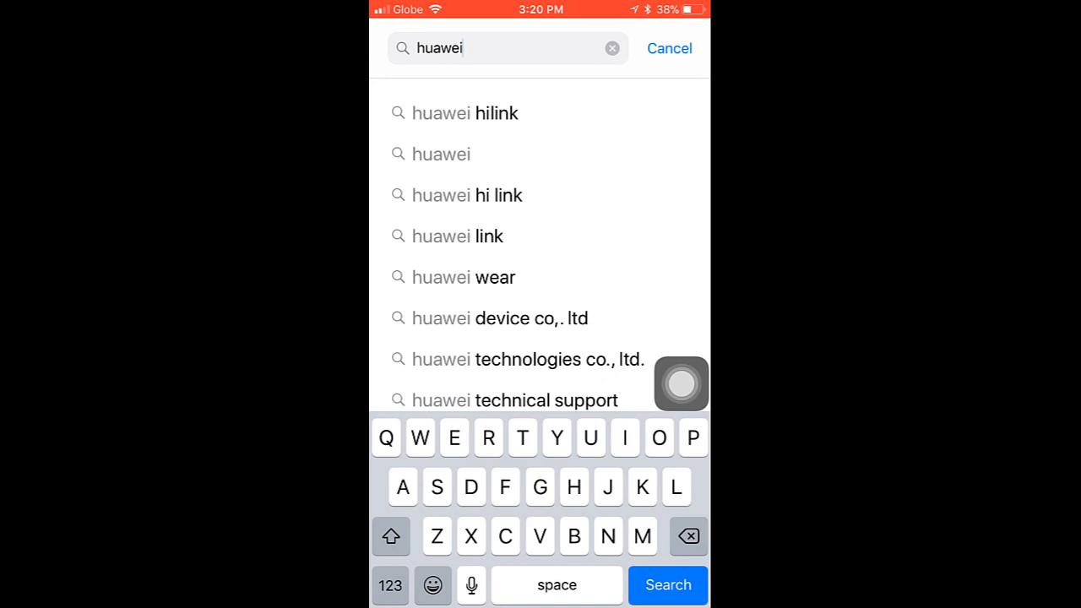
{"action": "left_click", "coordinate": [469, 112]}
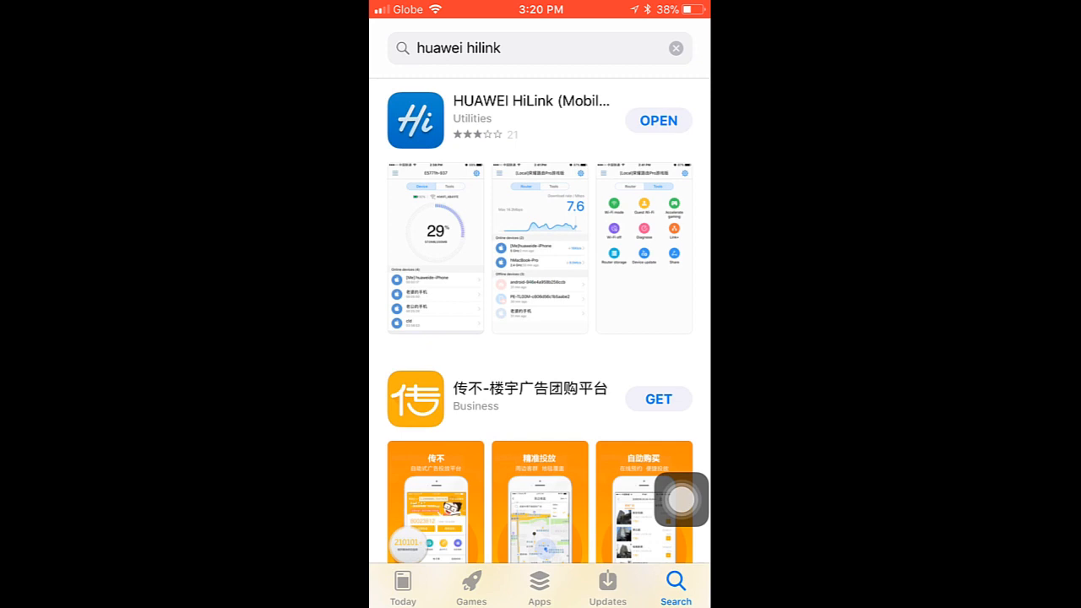
- Launch HUAWEI HiLink, skip the intro screens and reach the router's settings menu
{"action": "left_click", "coordinate": [659, 120]}
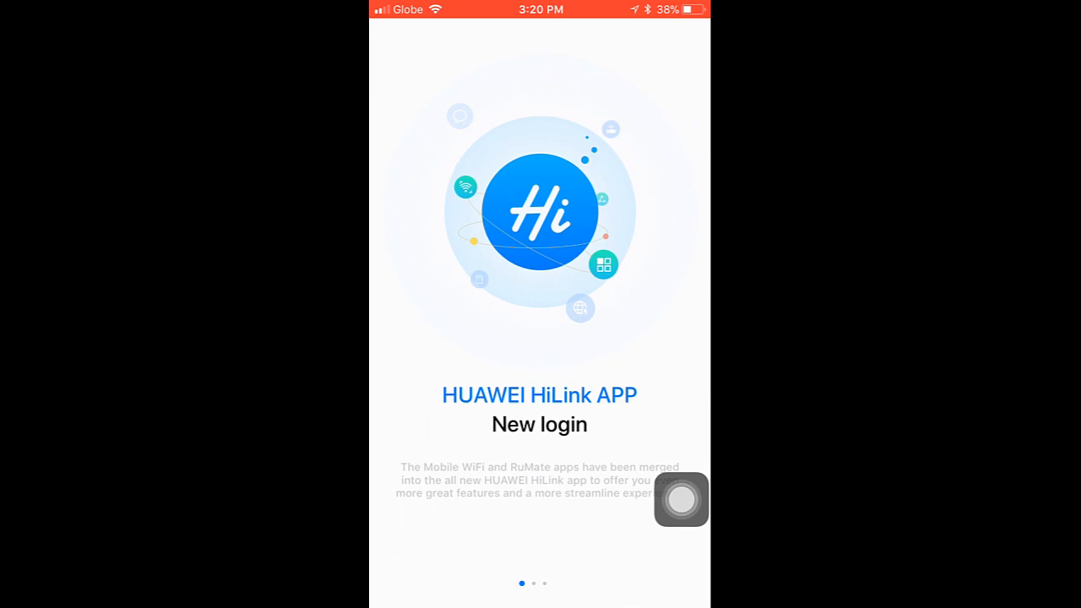
{"action": "scroll", "scroll_direction": "left", "scroll_amount": 3}
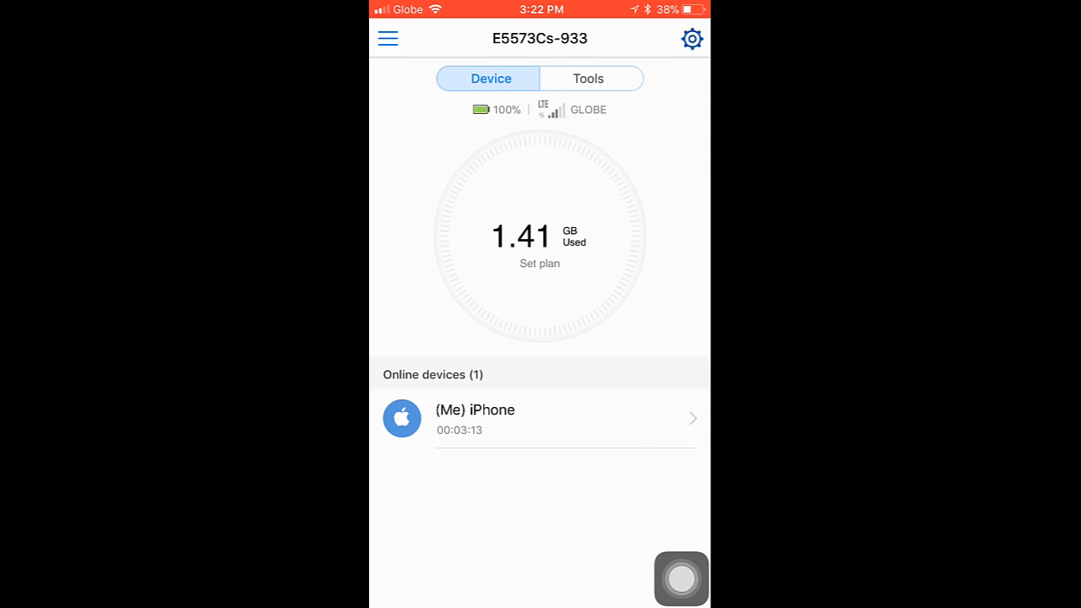
{"action": "left_click", "coordinate": [692, 39]}
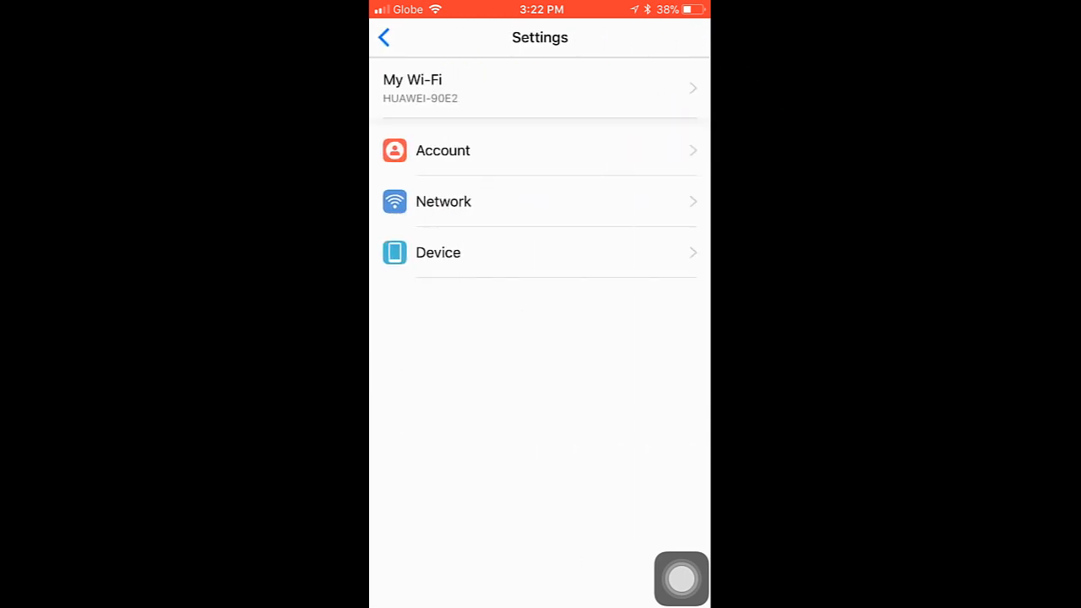
- Enter a new Wi-Fi password in My Wi-Fi, save it and confirm the network restart
{"action": "left_click", "coordinate": [540, 87]}
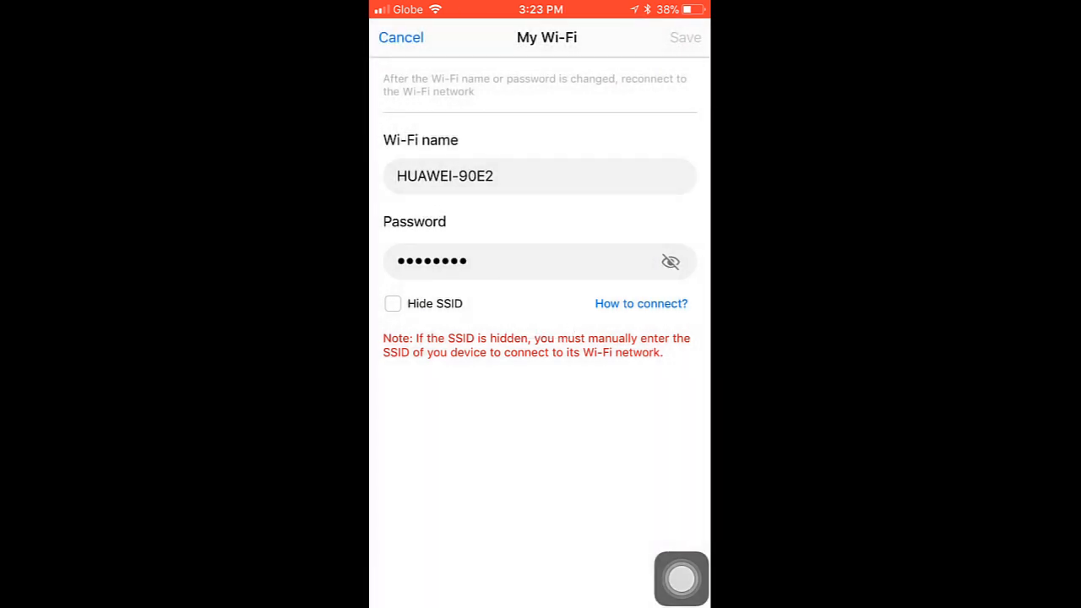
{"action": "left_click", "coordinate": [540, 260]}
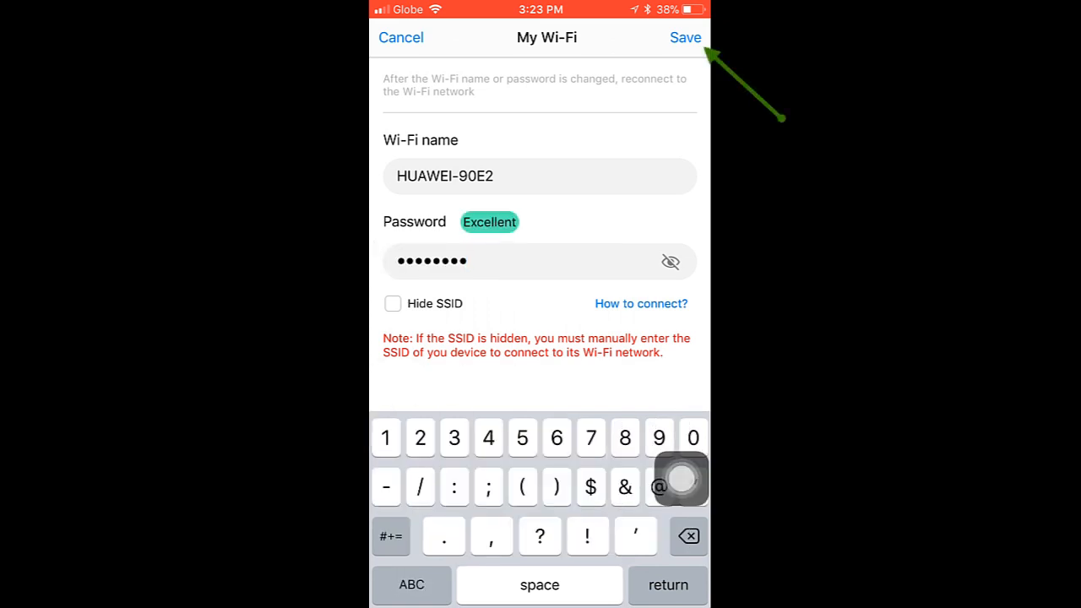
{"action": "left_click", "coordinate": [685, 37]}
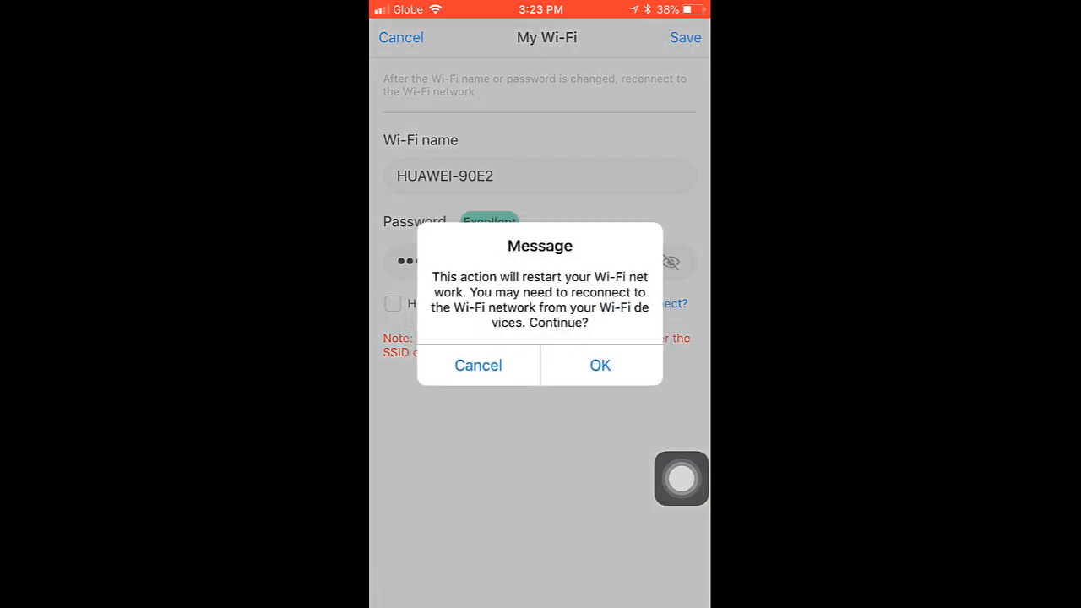
{"action": "left_click", "coordinate": [600, 365]}
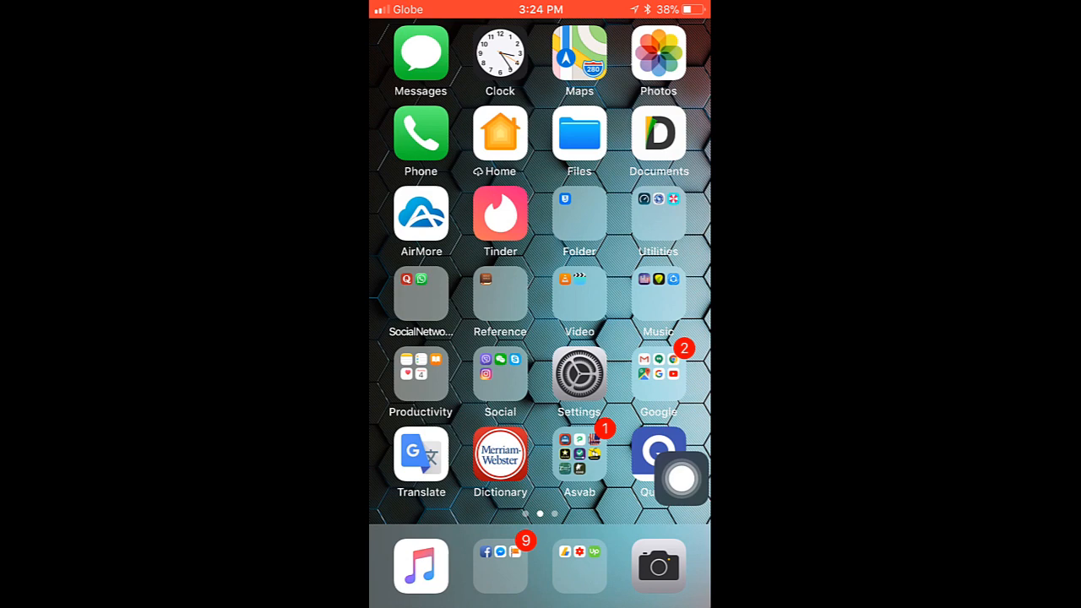
- Rejoin HUAWEI-90E2 in iOS Wi-Fi settings with the new password, then switch back to HiLink
{"action": "left_click", "coordinate": [577, 373]}
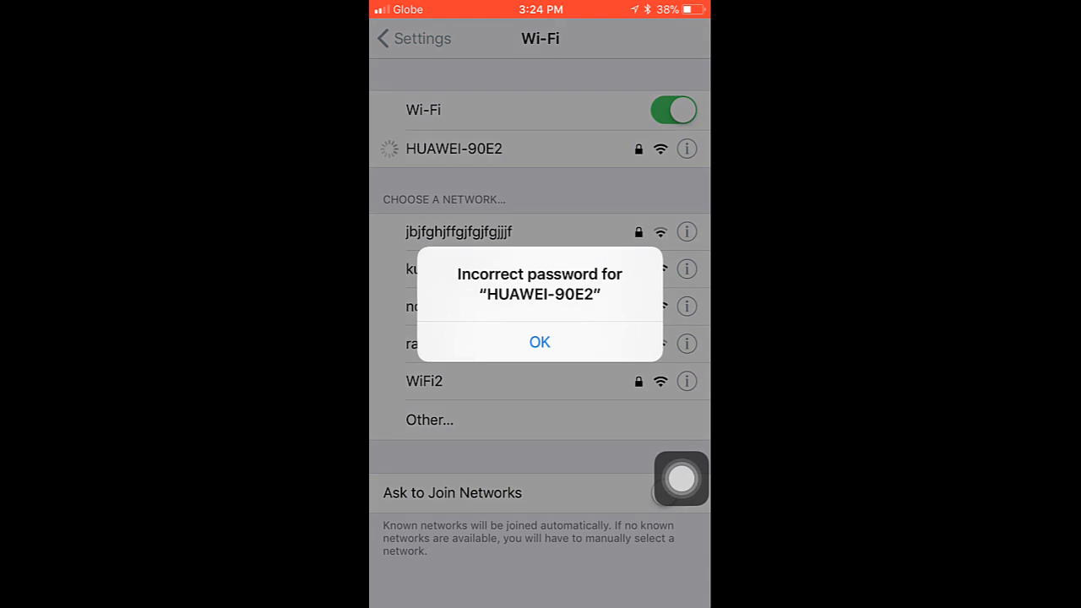
{"action": "left_click", "coordinate": [541, 341]}
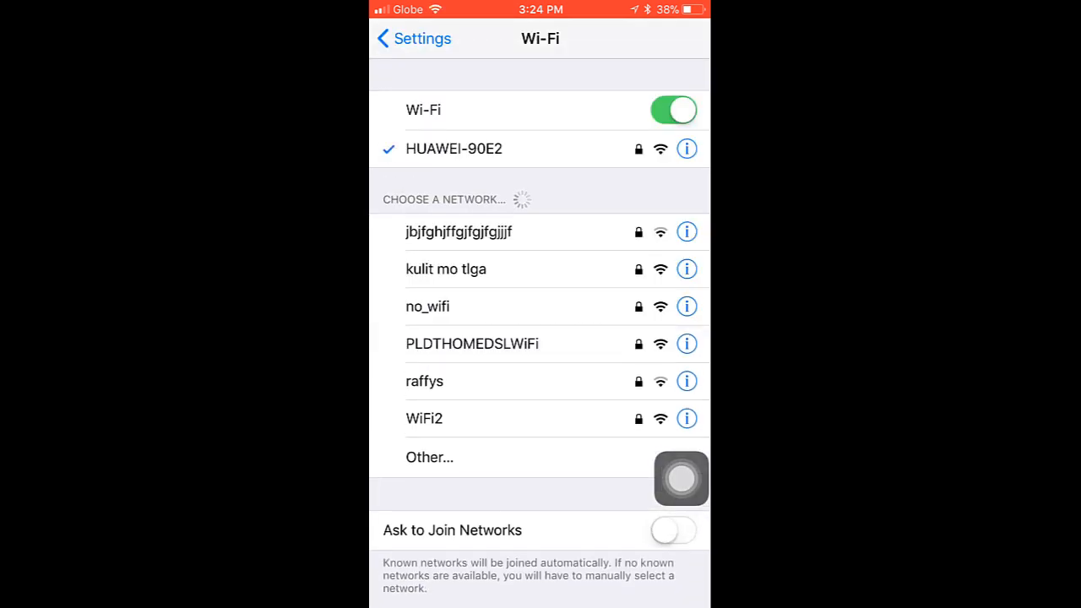
{"action": "left_click", "coordinate": [682, 479]}
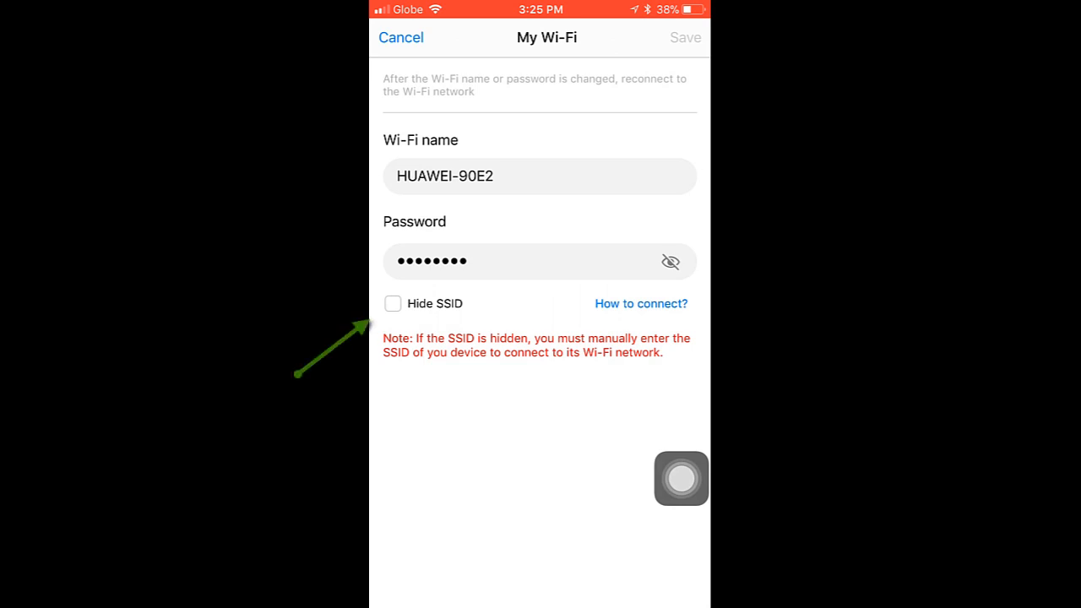
- Read the 'How to connect?' hidden-network guide and dismiss it
{"action": "left_click", "coordinate": [640, 304]}
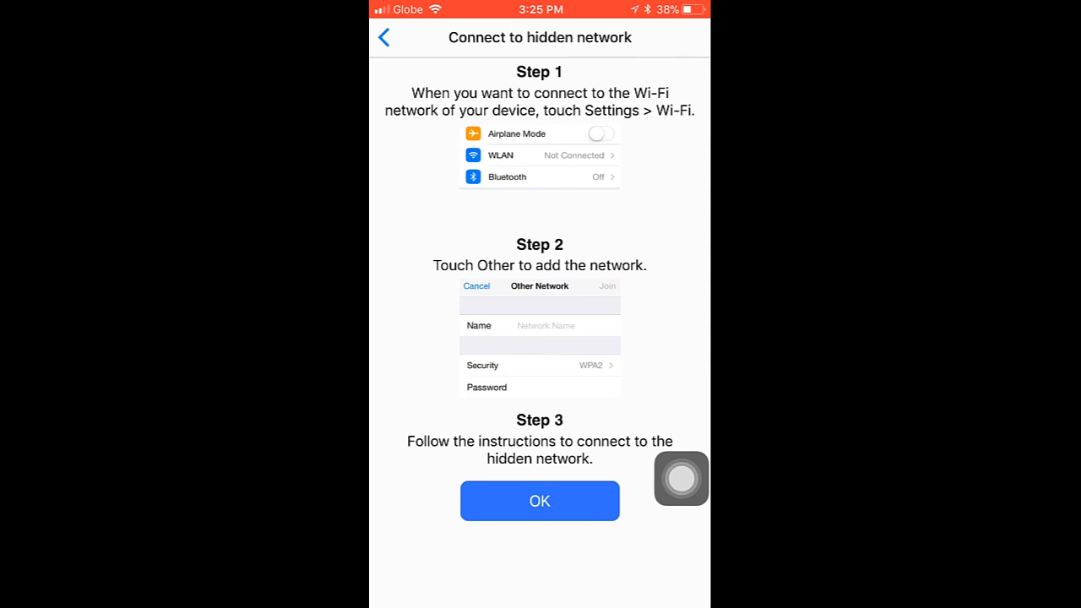
{"action": "left_click", "coordinate": [538, 500]}
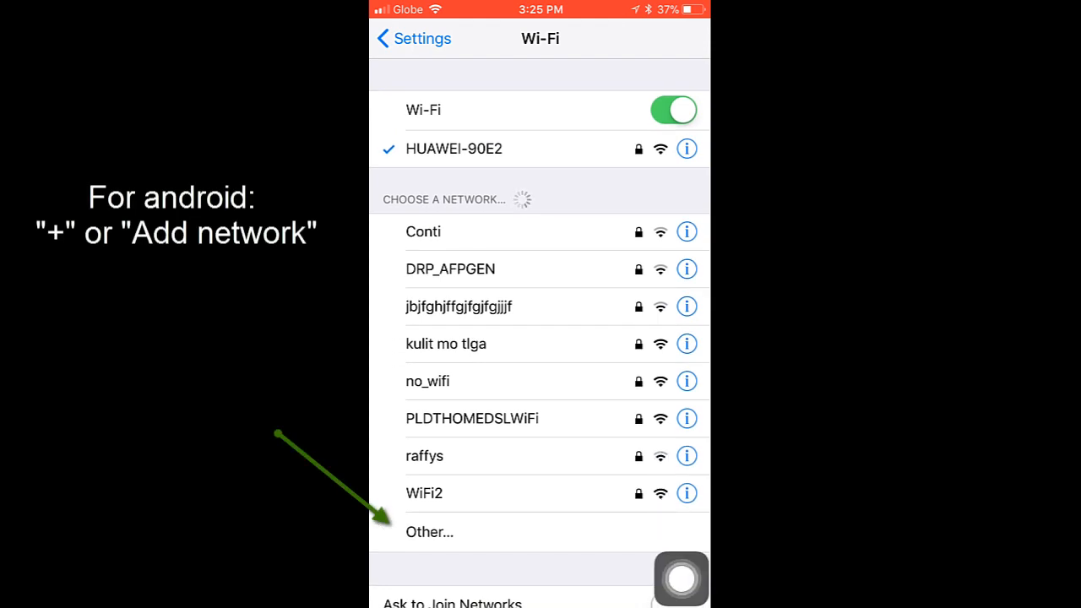
- Fill the Other Network join form's name and pick a security type, with Hide SSID enabled on the router
{"action": "left_click", "coordinate": [429, 530]}
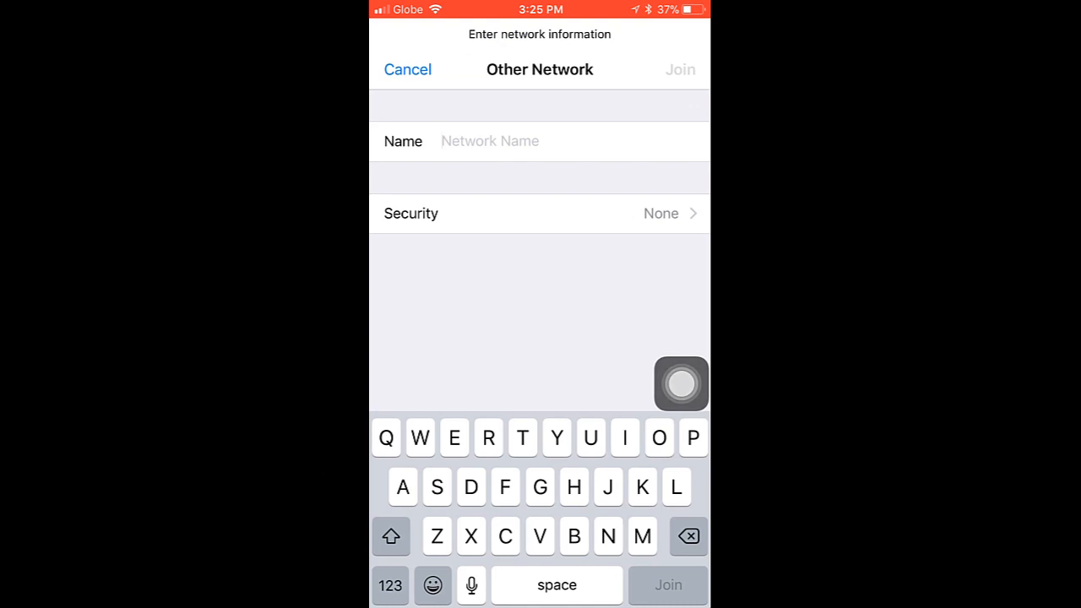
{"action": "left_click", "coordinate": [488, 140]}
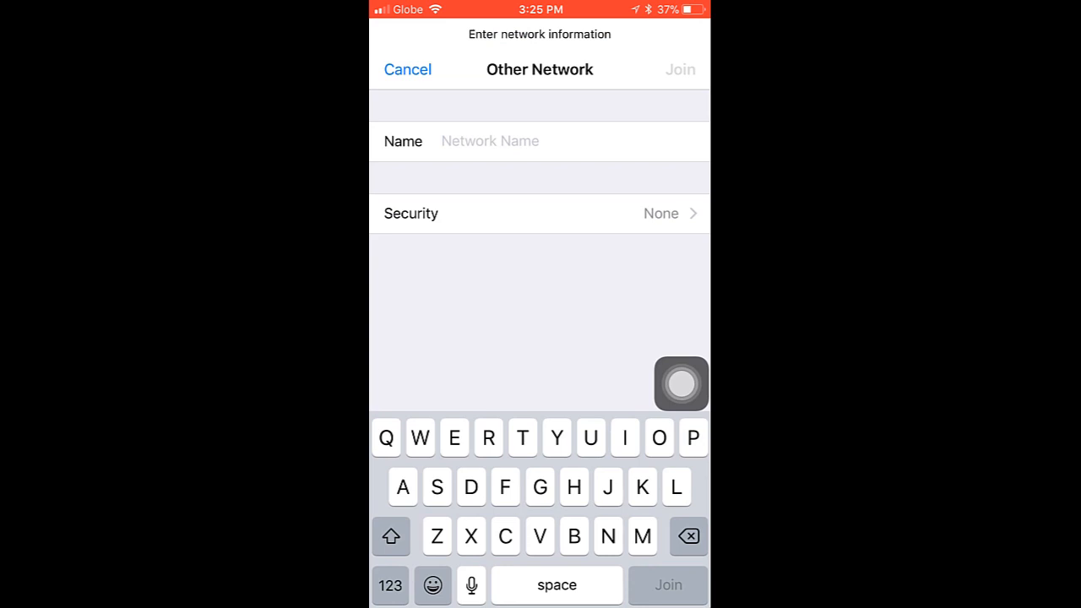
{"action": "left_click", "coordinate": [539, 213]}
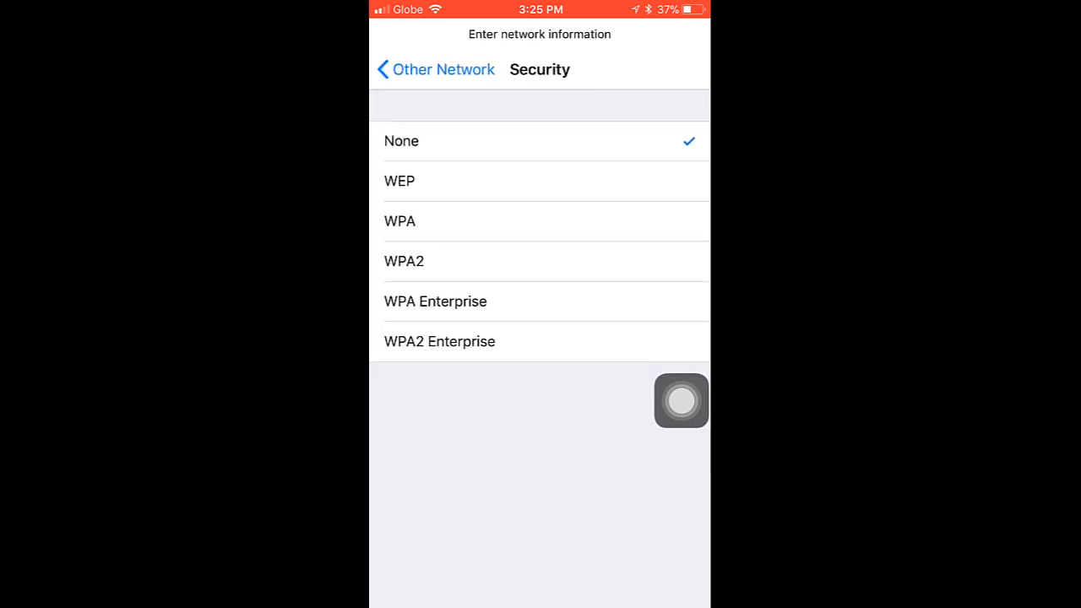
{"action": "left_click", "coordinate": [398, 219]}
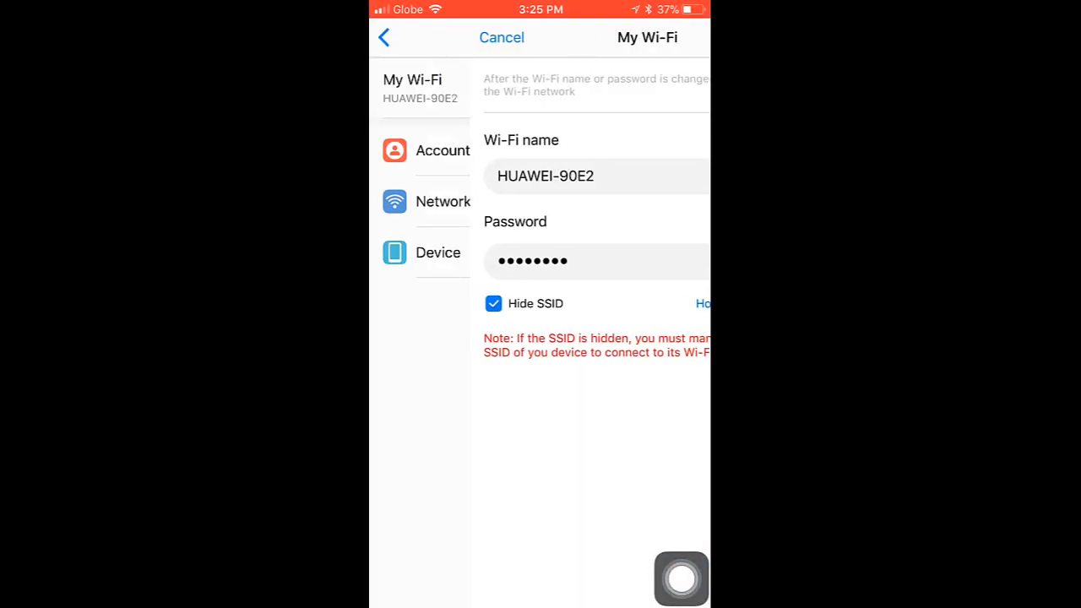
- Return to HiLink's Device dashboard, then go to the home screen via AssistiveTouch
{"action": "left_click", "coordinate": [502, 38]}
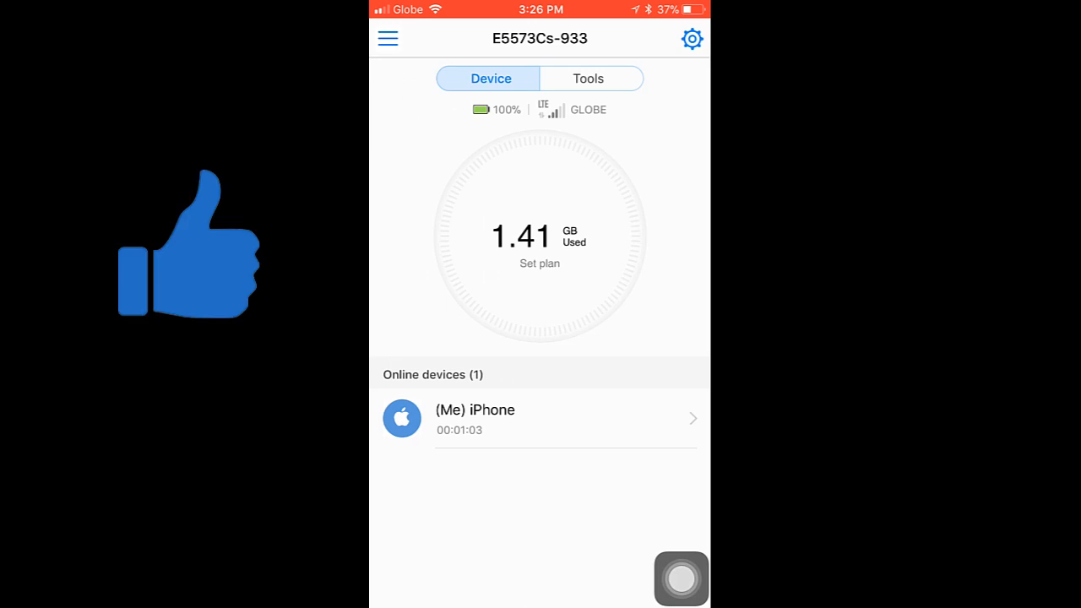
{"action": "left_click", "coordinate": [680, 578]}
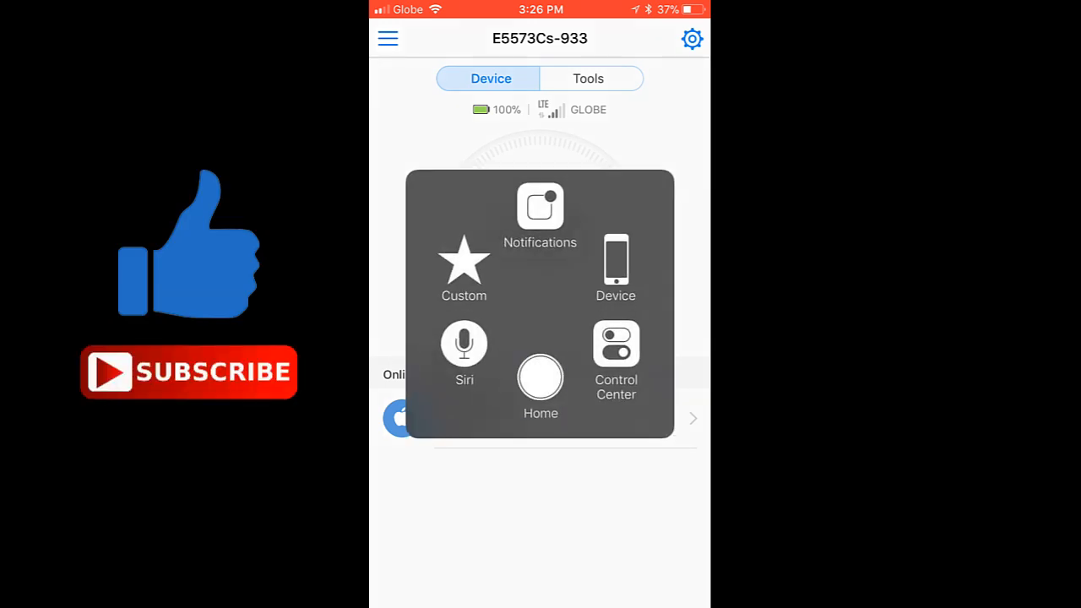
{"action": "left_click", "coordinate": [540, 378]}
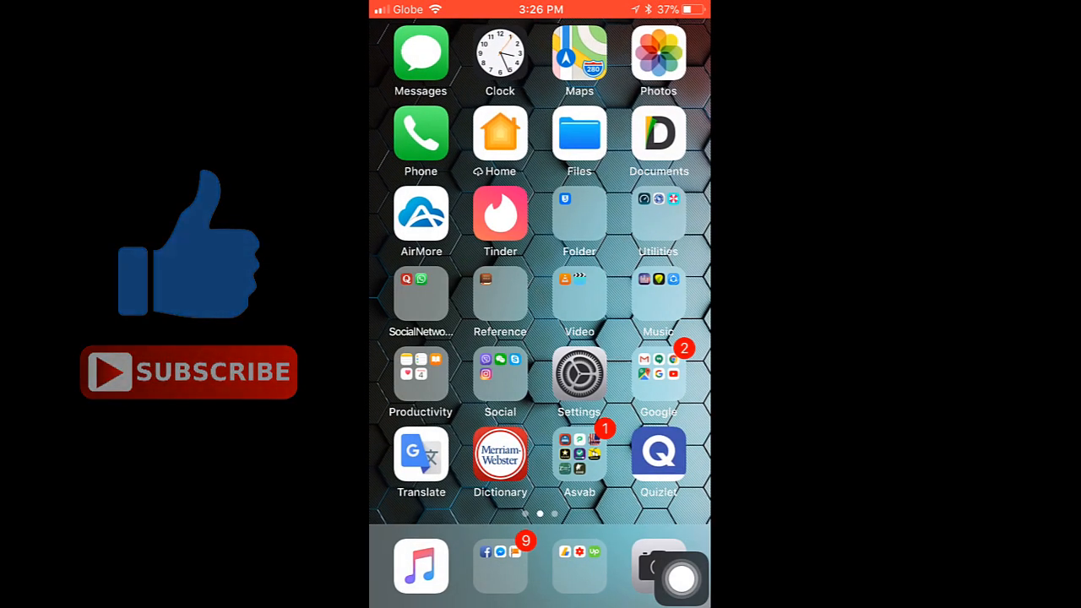